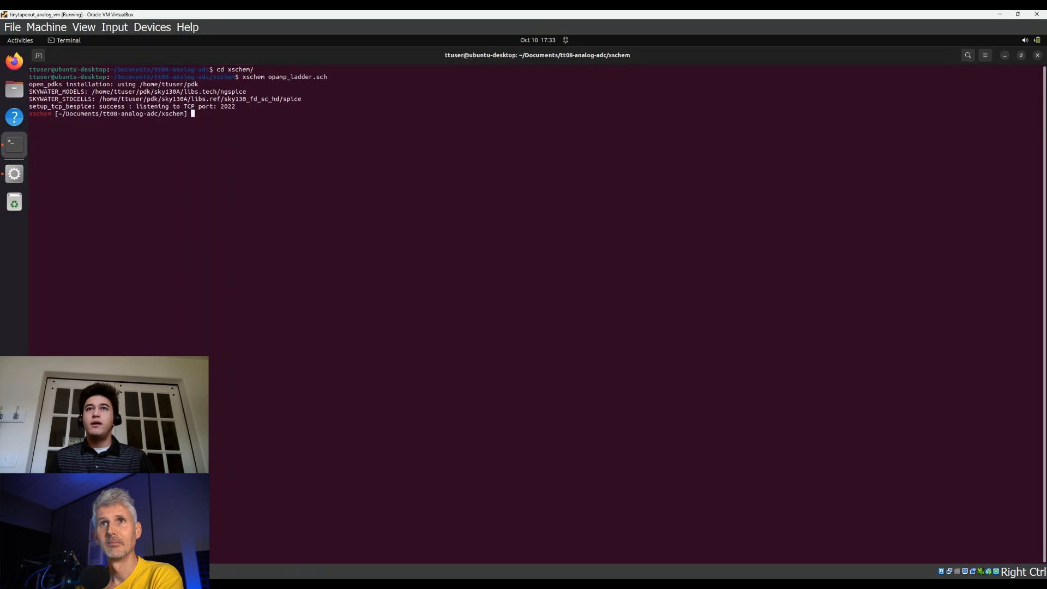
- Quit the opamp_ladder Xschem session and start a new xschem command at the shell prompt
text(exit)
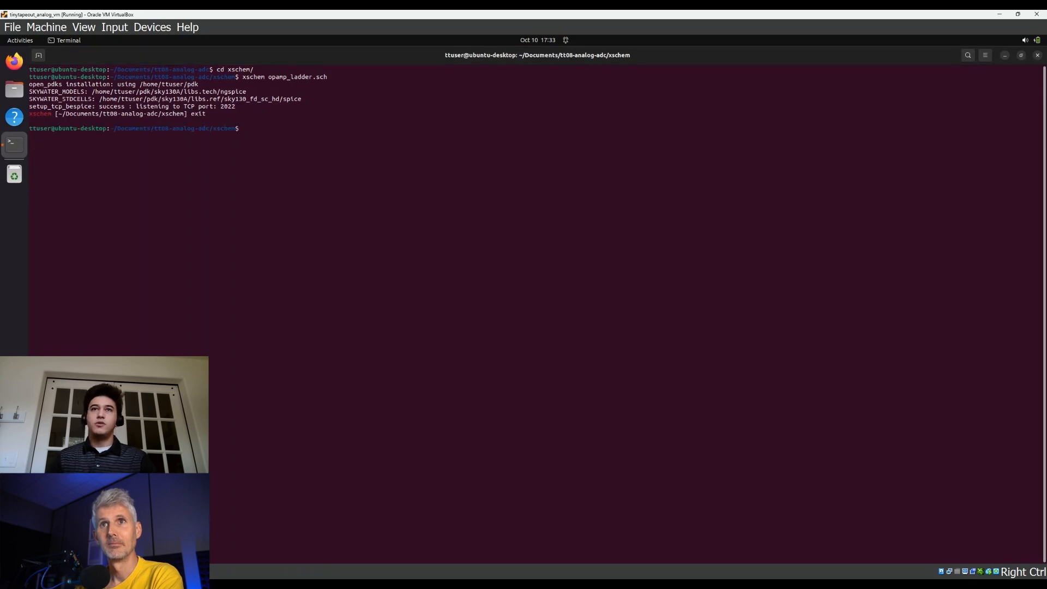
text(xschem)
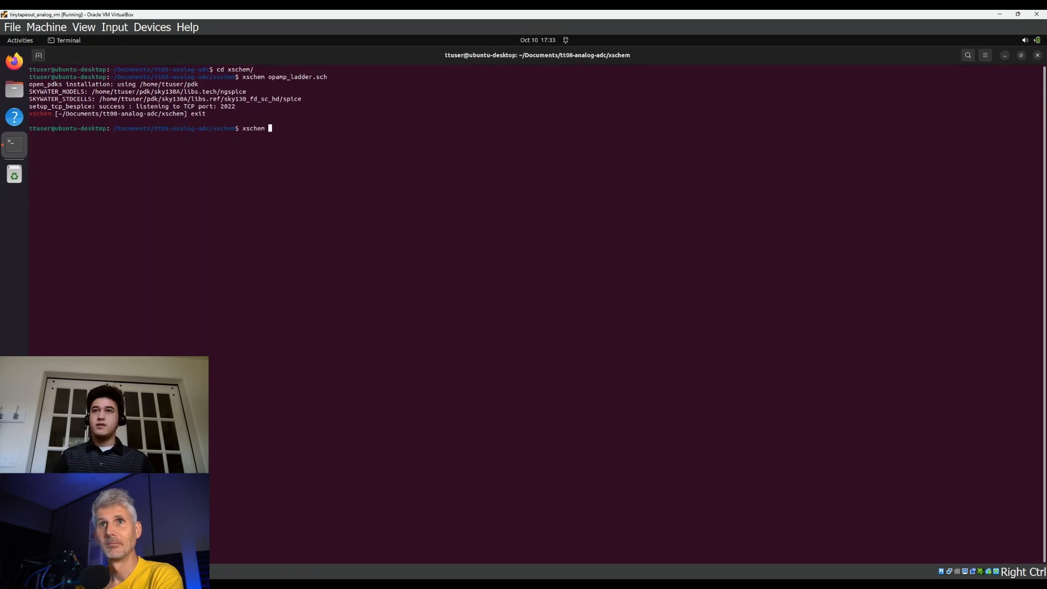
- Launch opamp_ladder_tb.sch with its DC simulation data, exit, and head to the ../mag/ folder
key(Return)
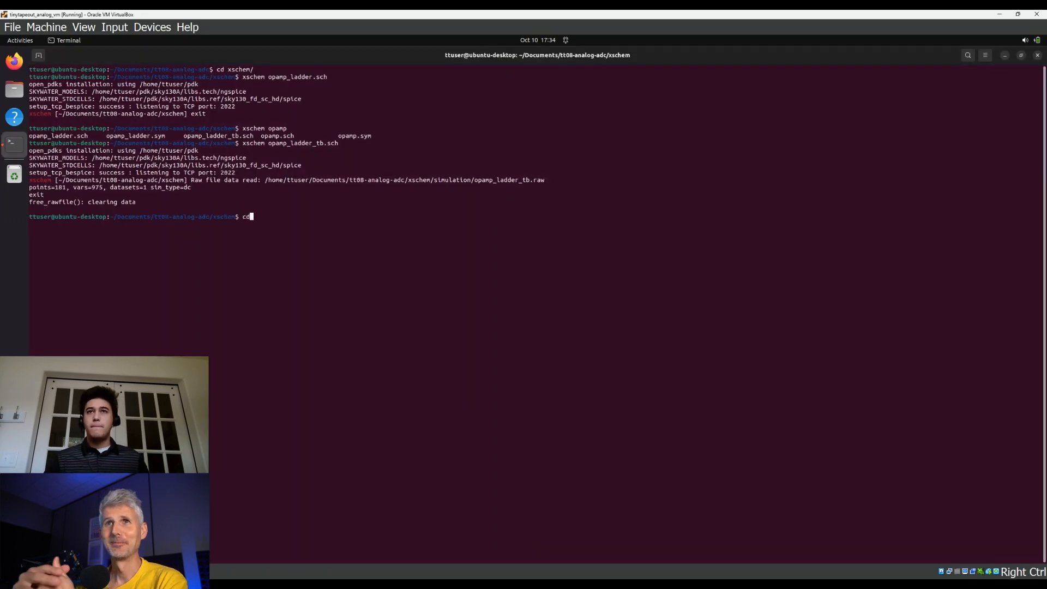
text(../mag/)
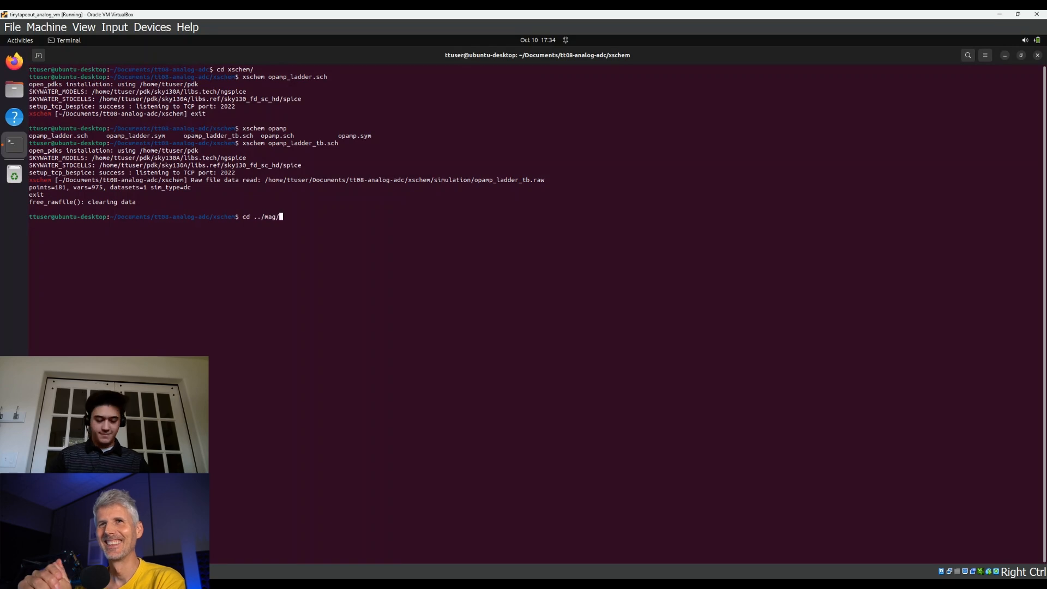